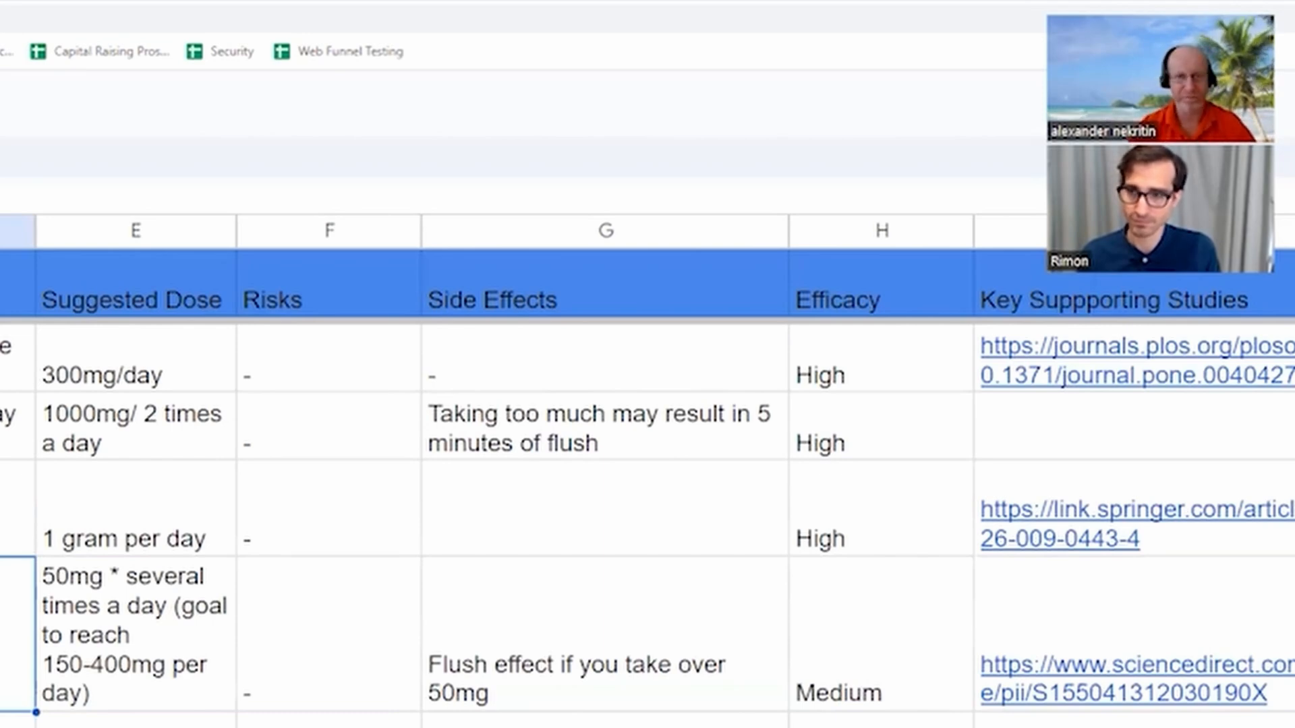
scroll(down, 3)
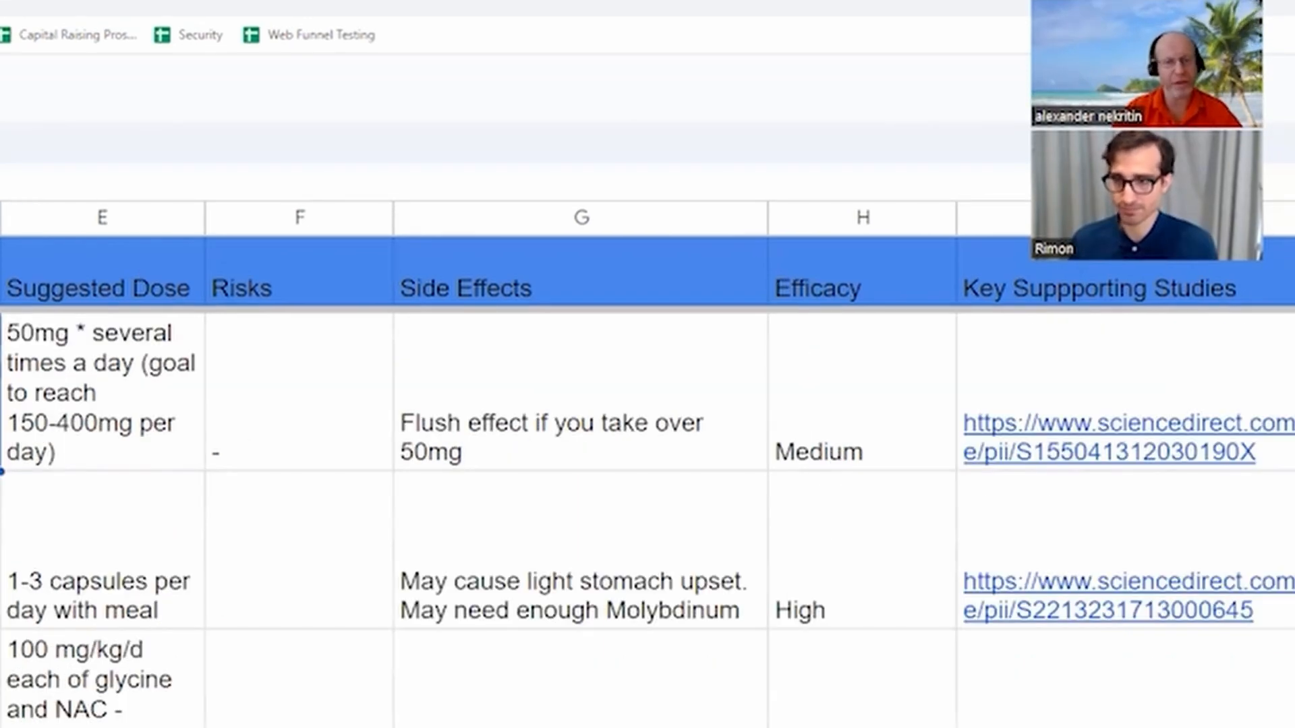